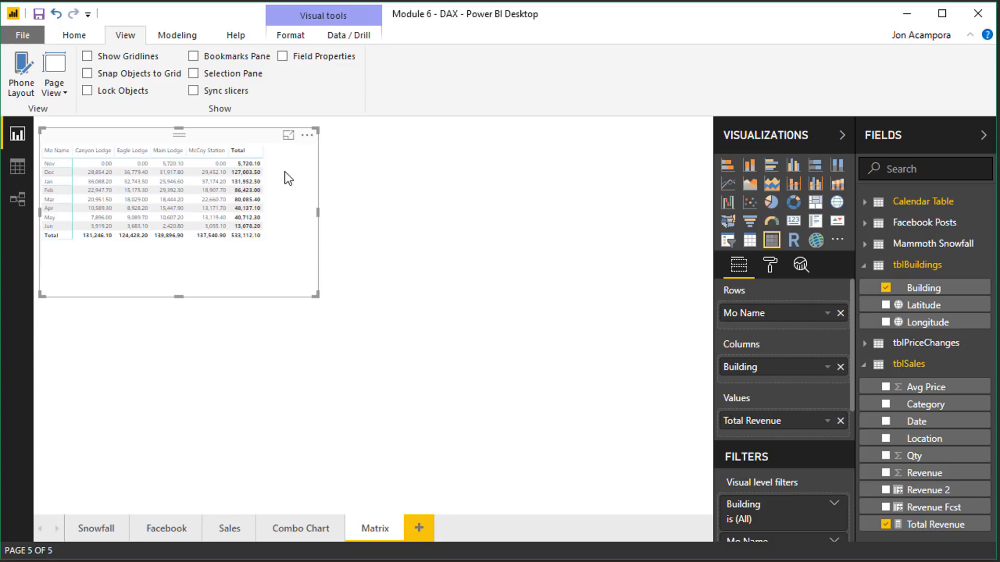
# Set the Matrix report page's Page View to Actual Size
pyautogui.click(941, 14)
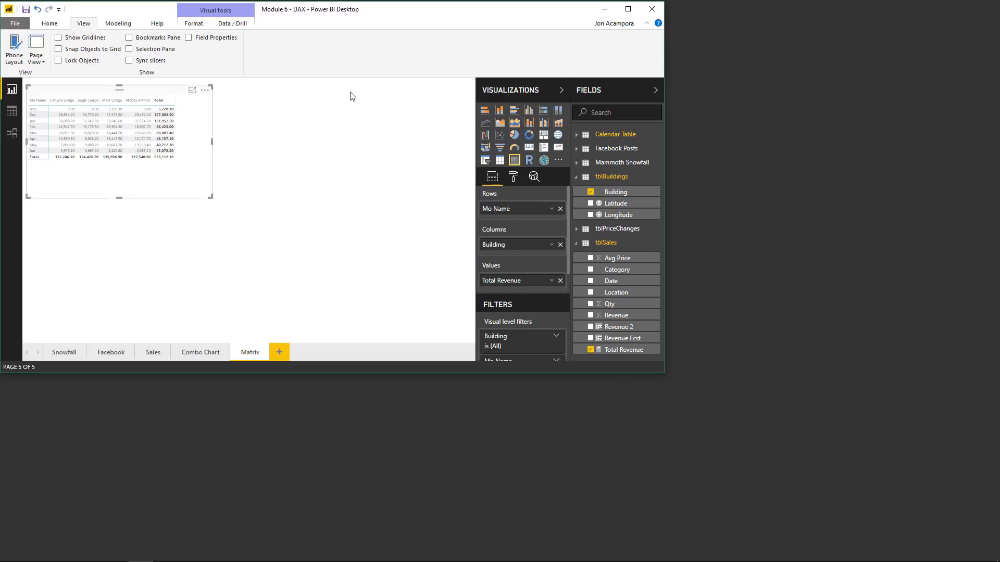
pyautogui.click(628, 9)
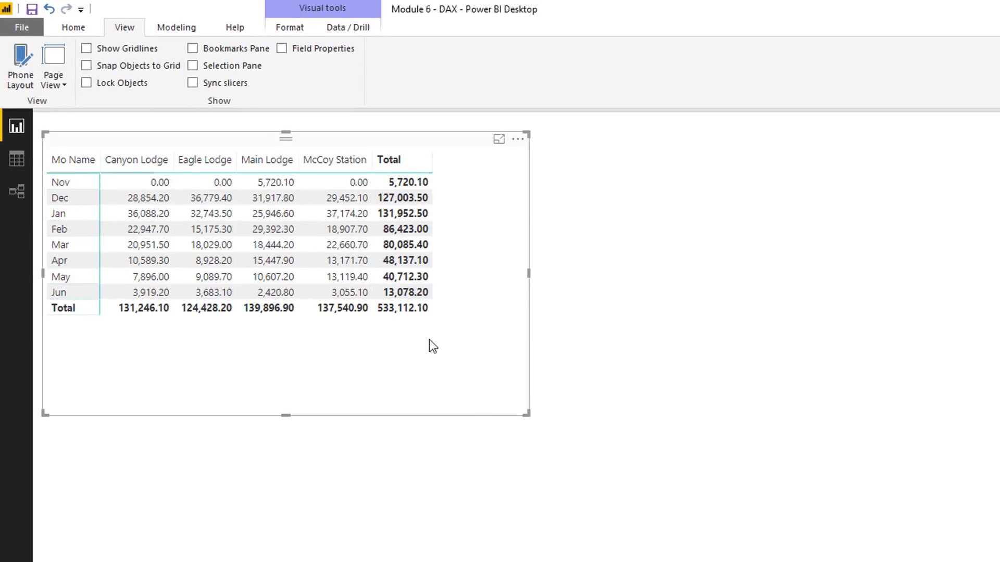
pyautogui.moveTo(449, 347)
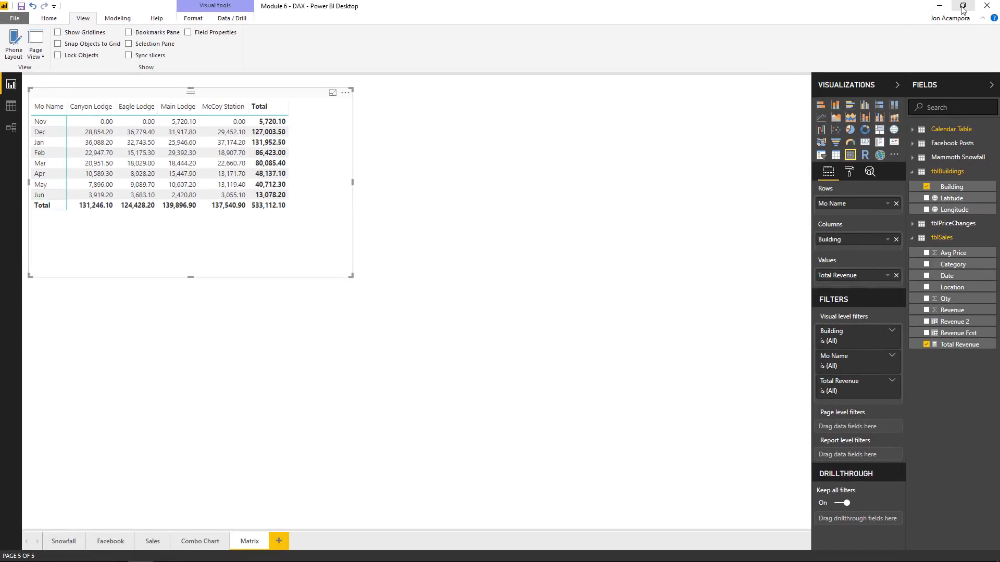
pyautogui.click(963, 5)
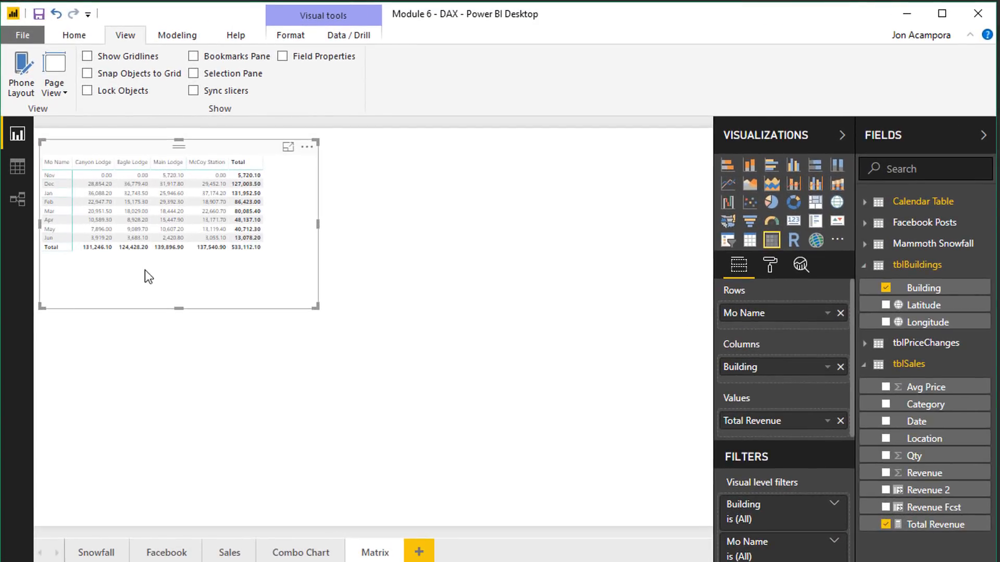
pyautogui.moveTo(160, 268)
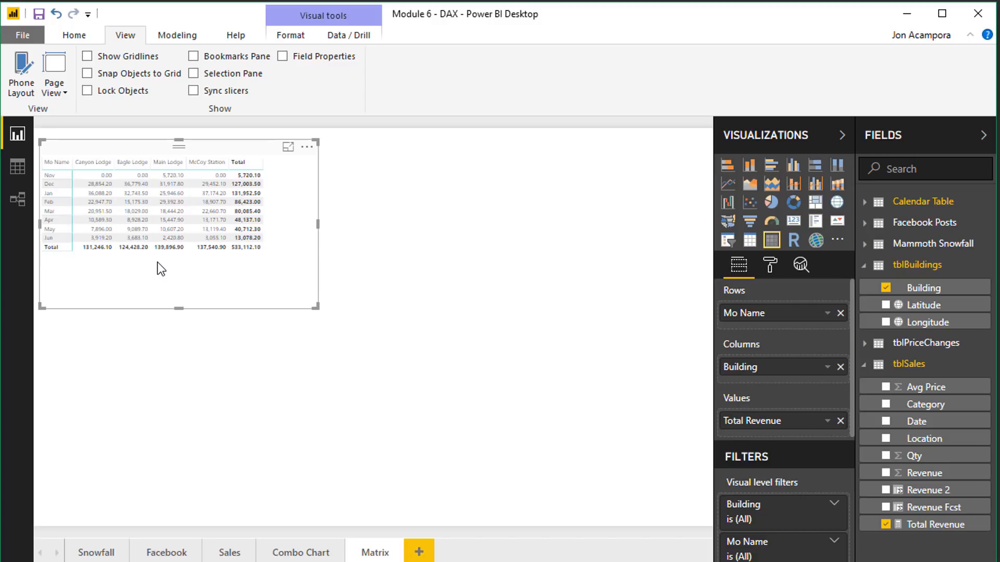
pyautogui.moveTo(158, 254)
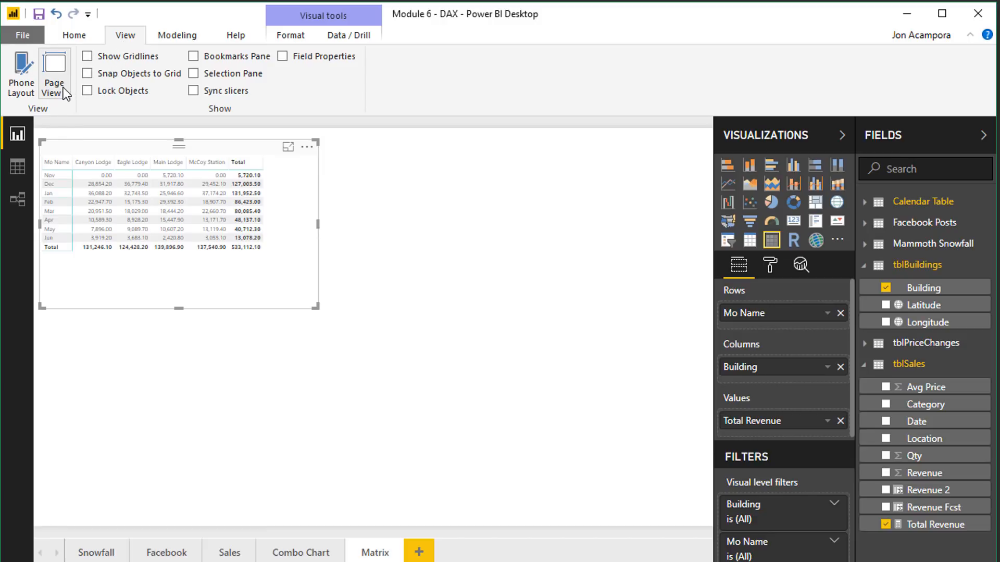
pyautogui.click(54, 75)
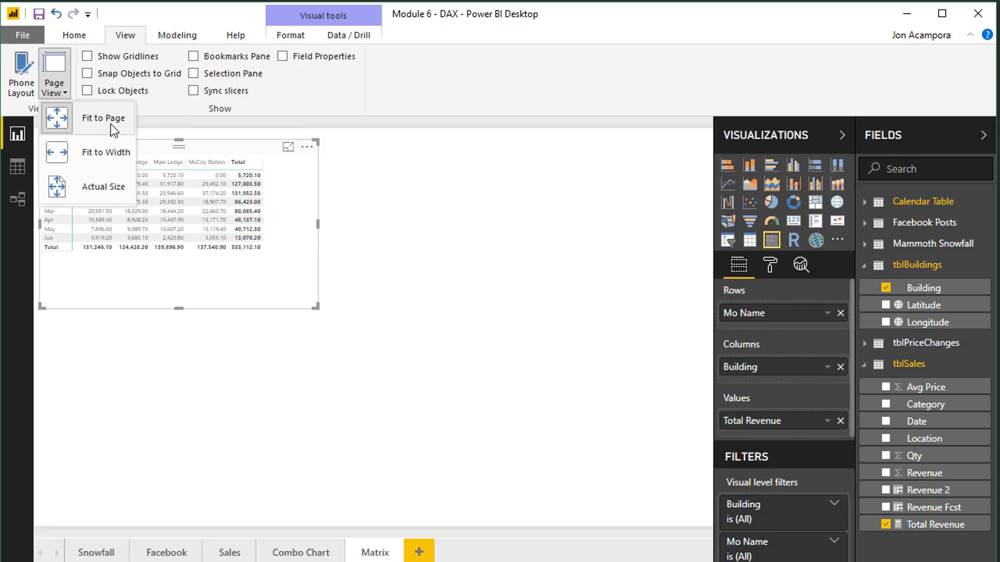
pyautogui.moveTo(98, 195)
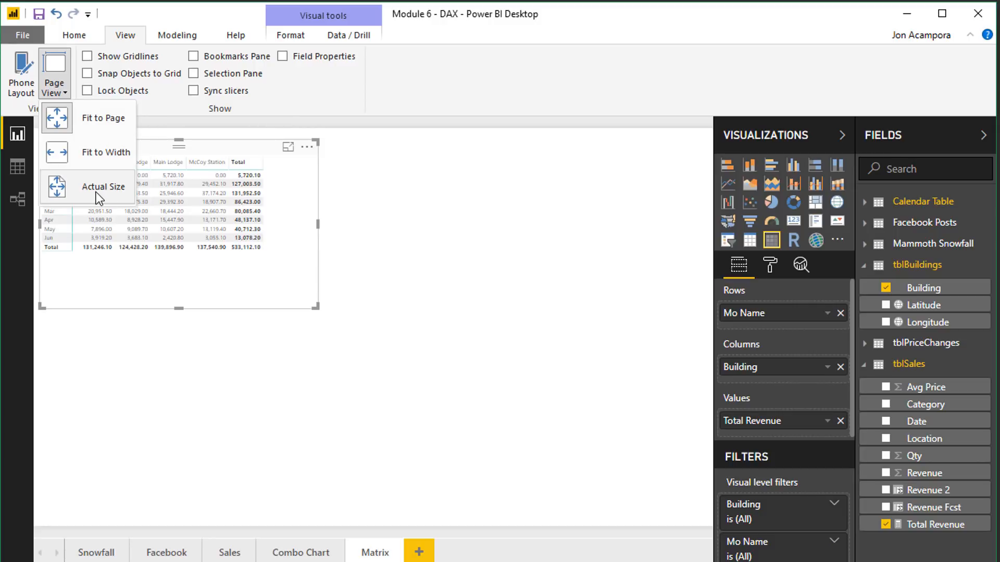
pyautogui.click(103, 187)
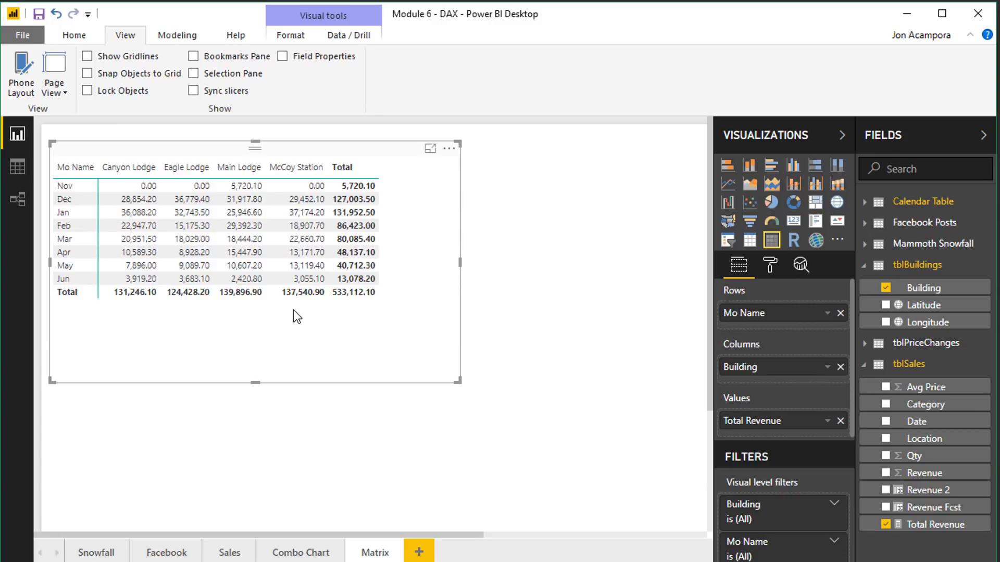
pyautogui.moveTo(305, 322)
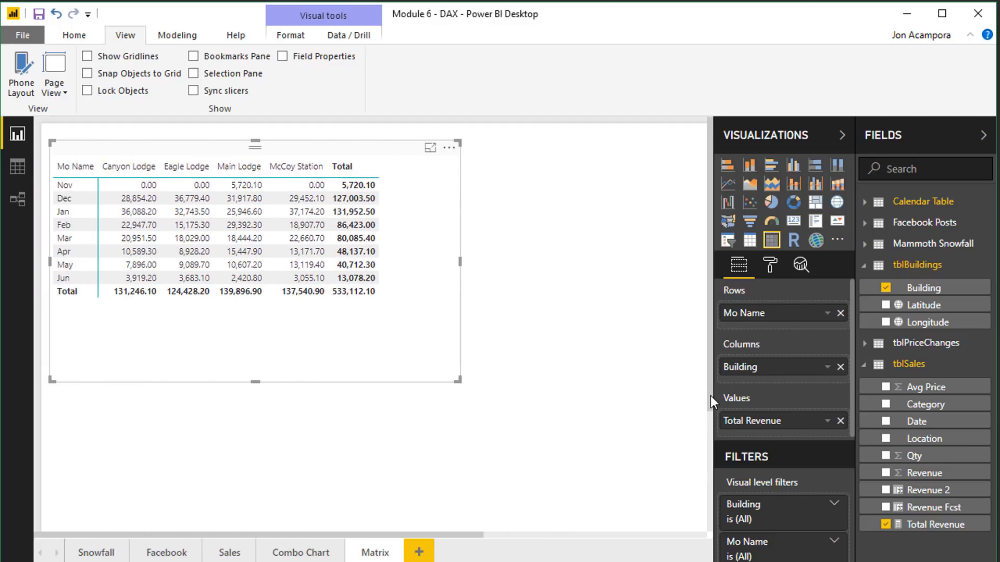
pyautogui.moveTo(702, 364)
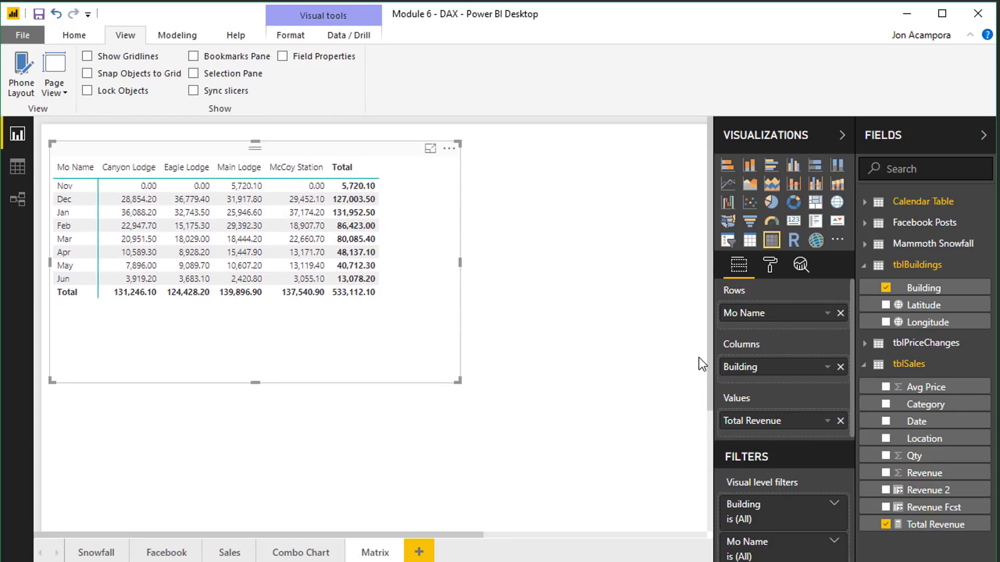
pyautogui.moveTo(205, 340)
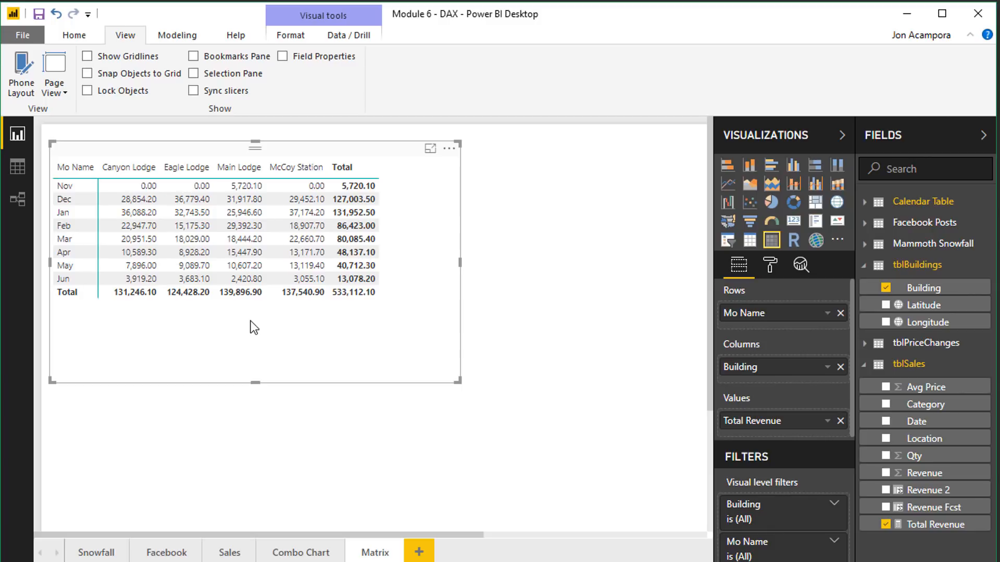
# Switch the Matrix page's Page View back to Fit to Page
pyautogui.click(55, 73)
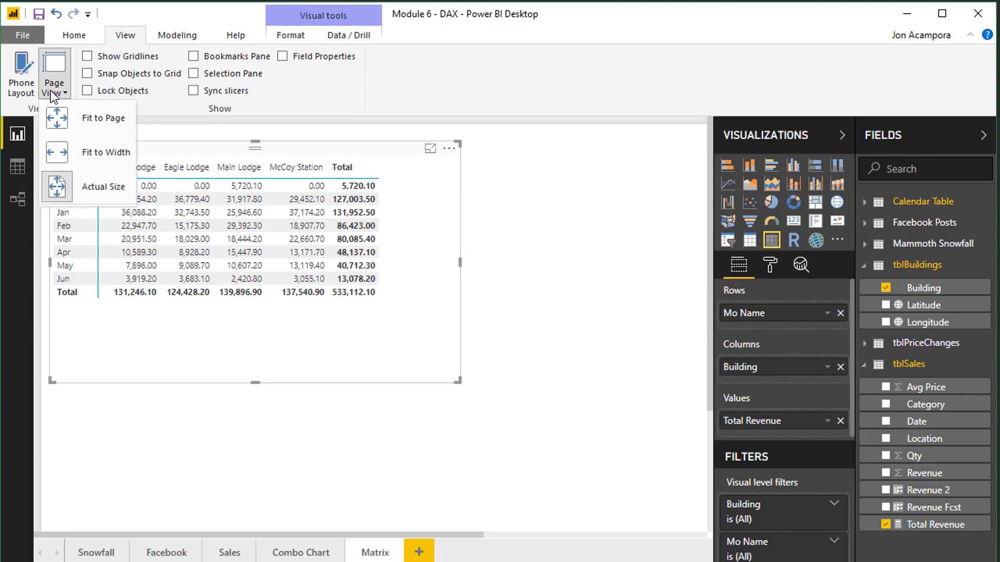
pyautogui.click(103, 118)
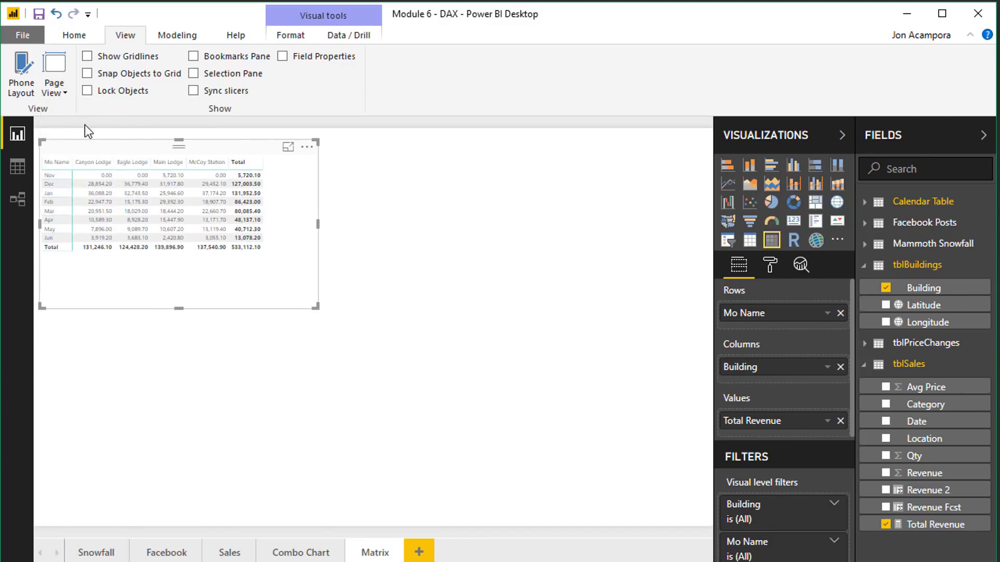
pyautogui.moveTo(519, 169)
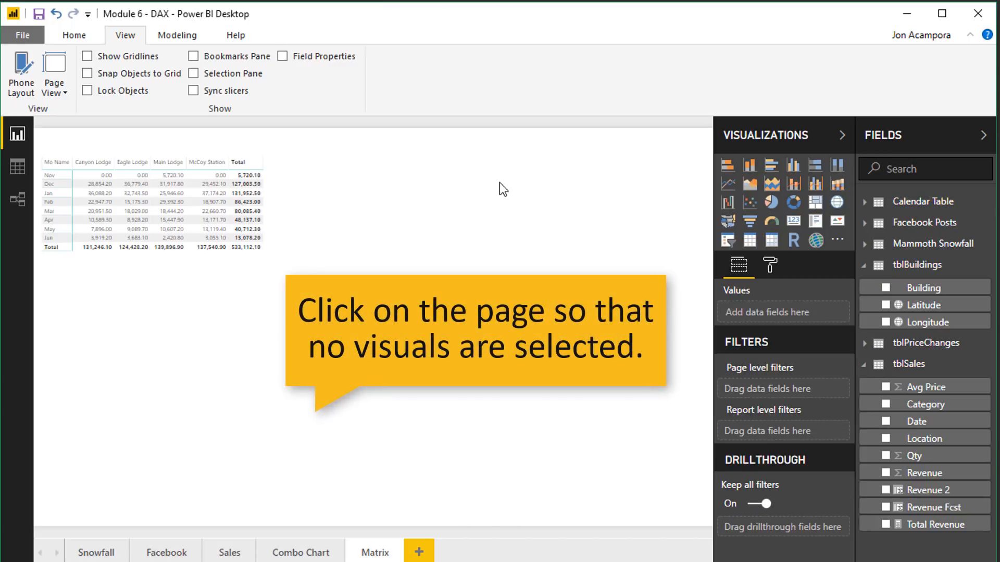
pyautogui.moveTo(770, 265)
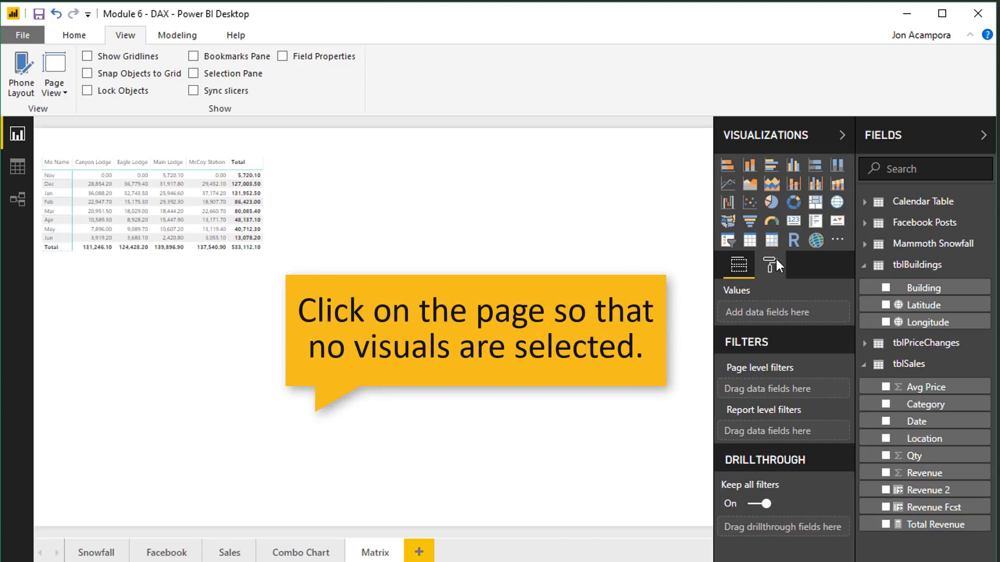
# Set the page size Type to Custom (1280 by 720) and select the Width value
pyautogui.click(771, 265)
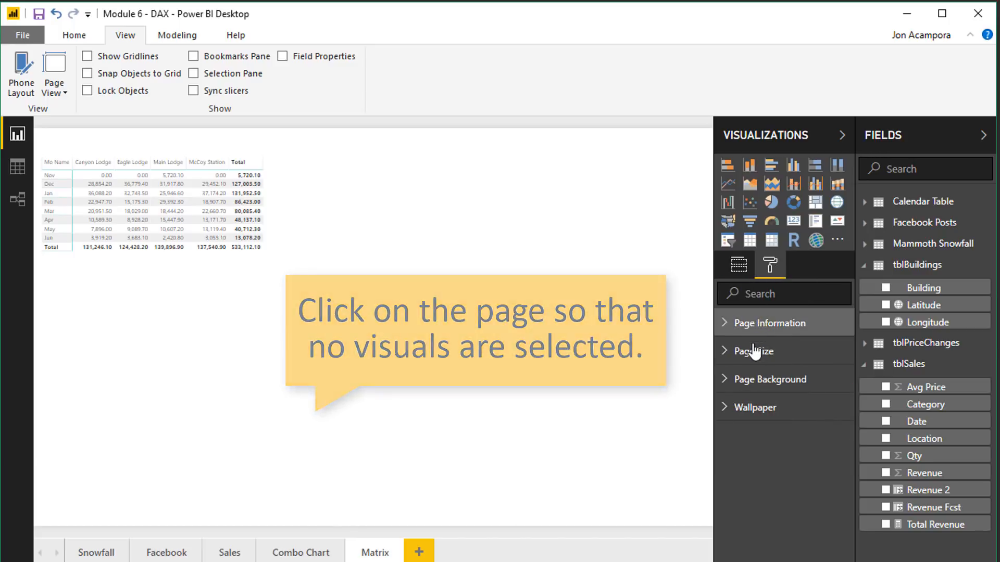
pyautogui.click(754, 351)
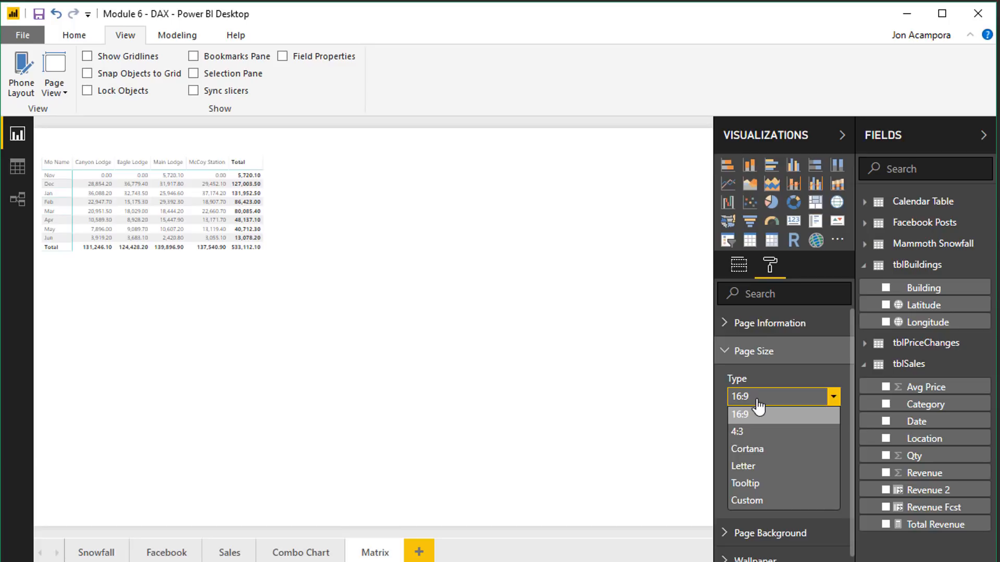
pyautogui.click(747, 501)
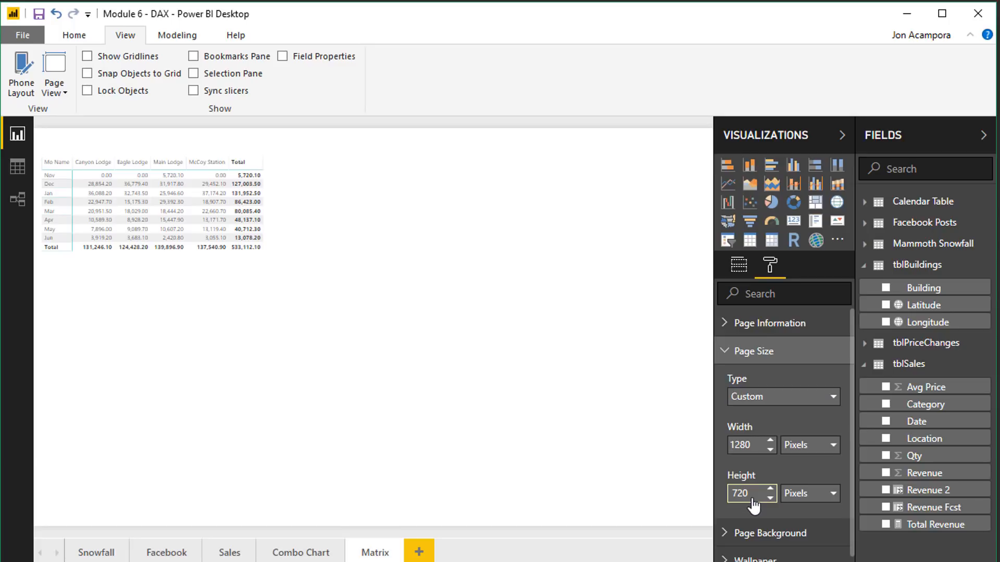
pyautogui.moveTo(733, 462)
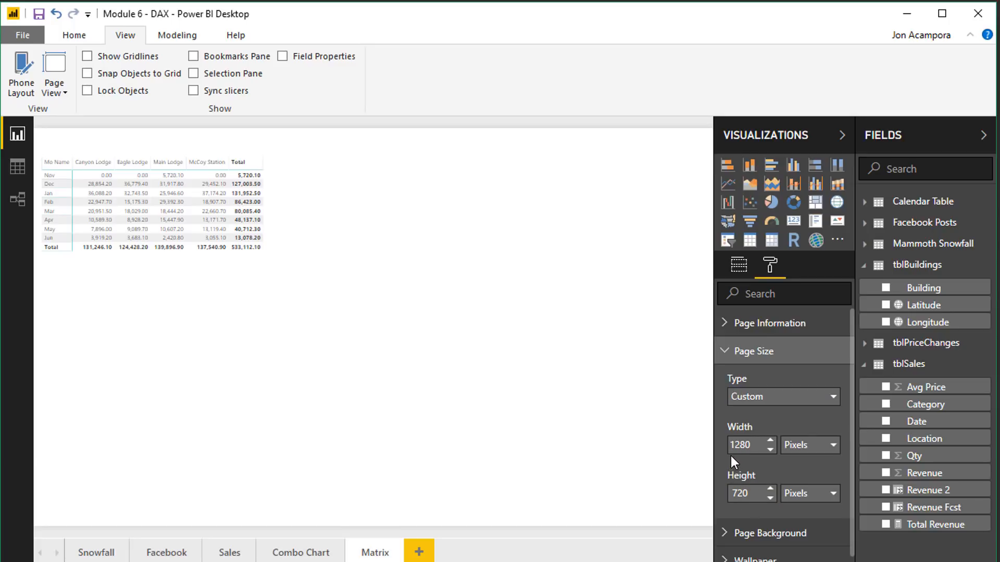
pyautogui.click(746, 493)
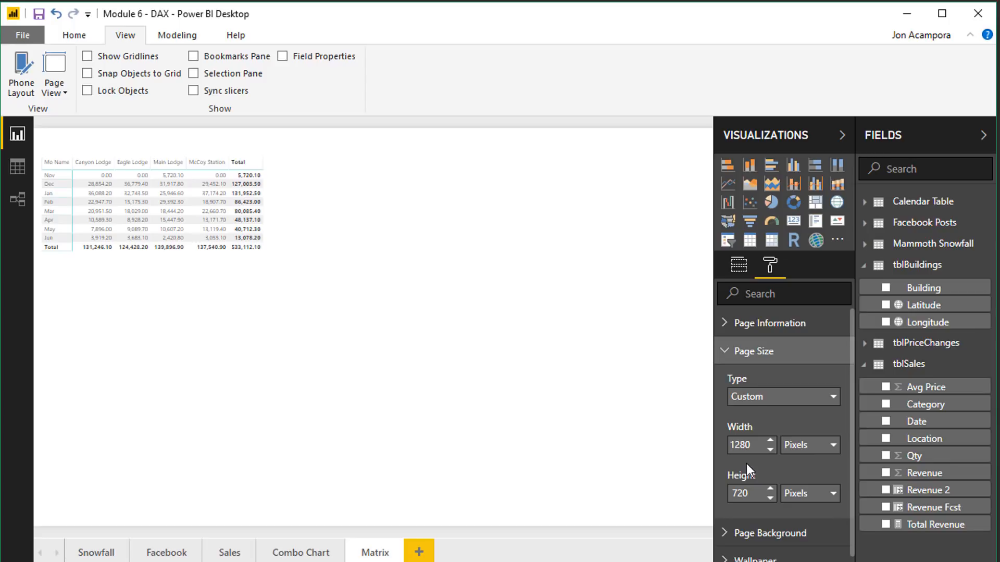
pyautogui.click(746, 445)
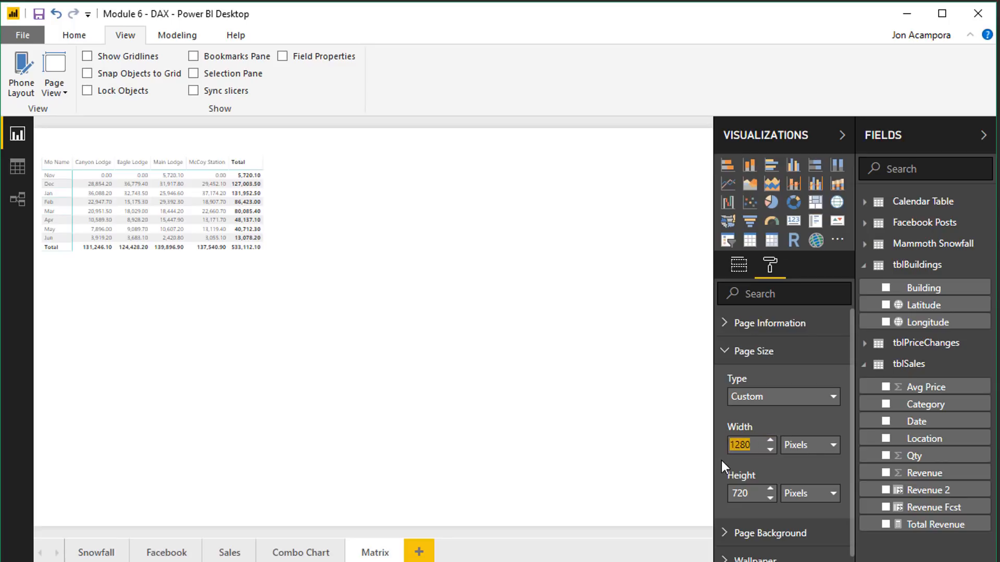
# Resize the Matrix page to 800 wide by 400 high, after first trying 600 height
pyautogui.write('8')
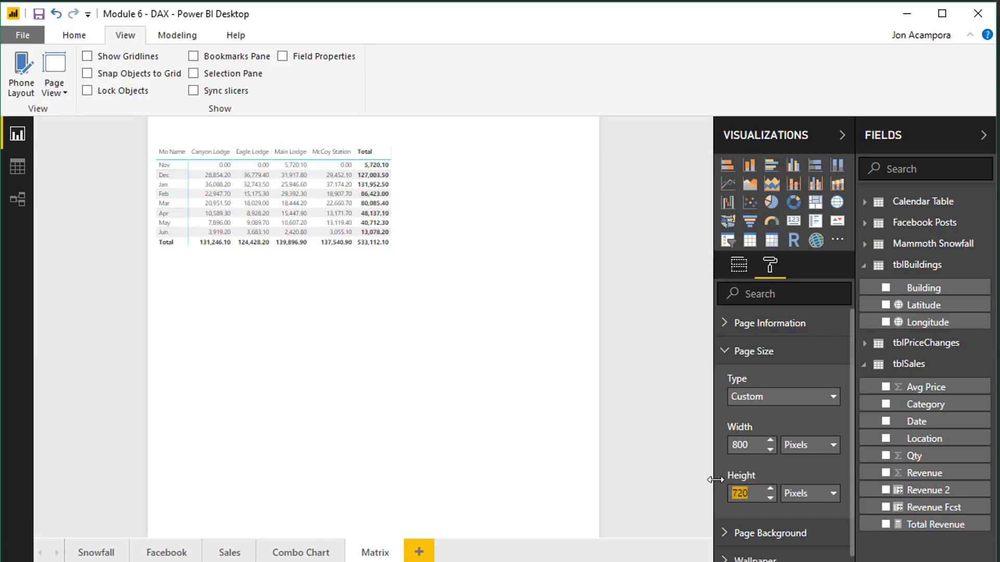
pyautogui.write('600')
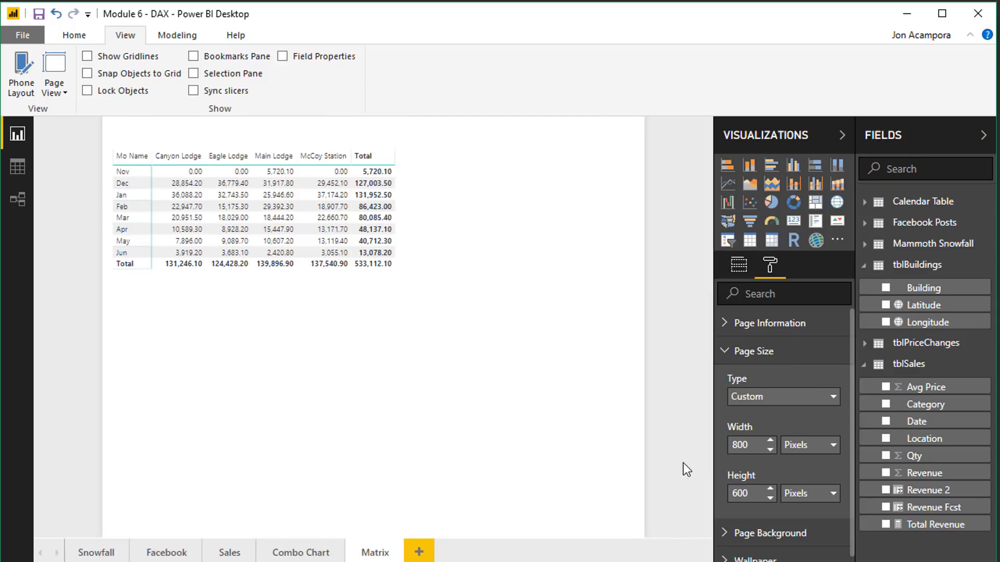
pyautogui.click(325, 183)
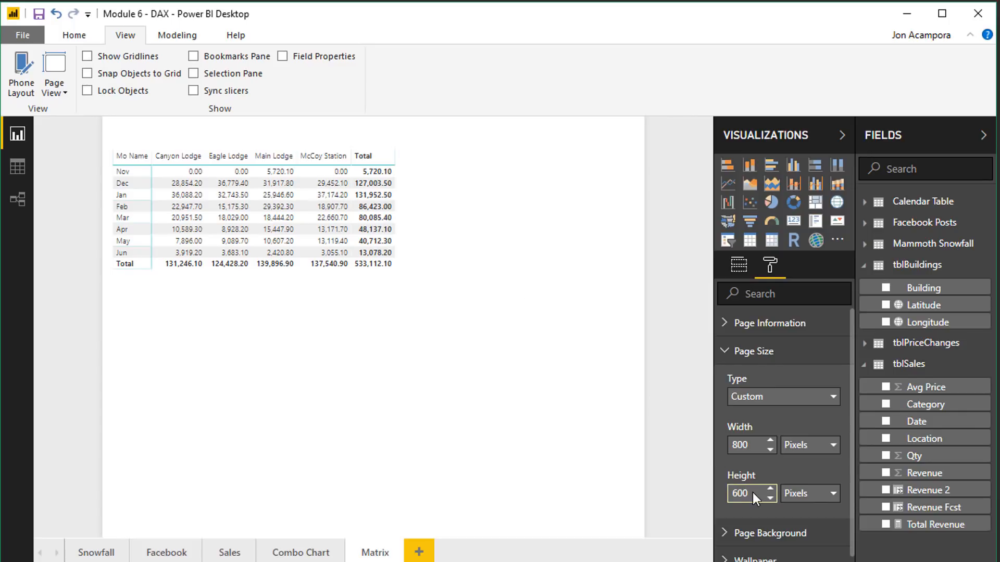
pyautogui.write('400')
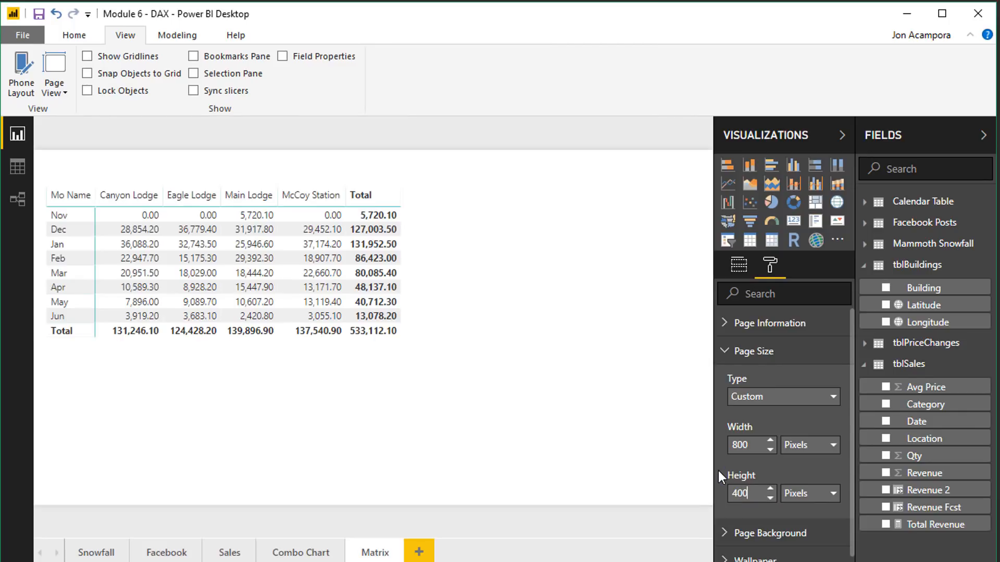
pyautogui.click(373, 229)
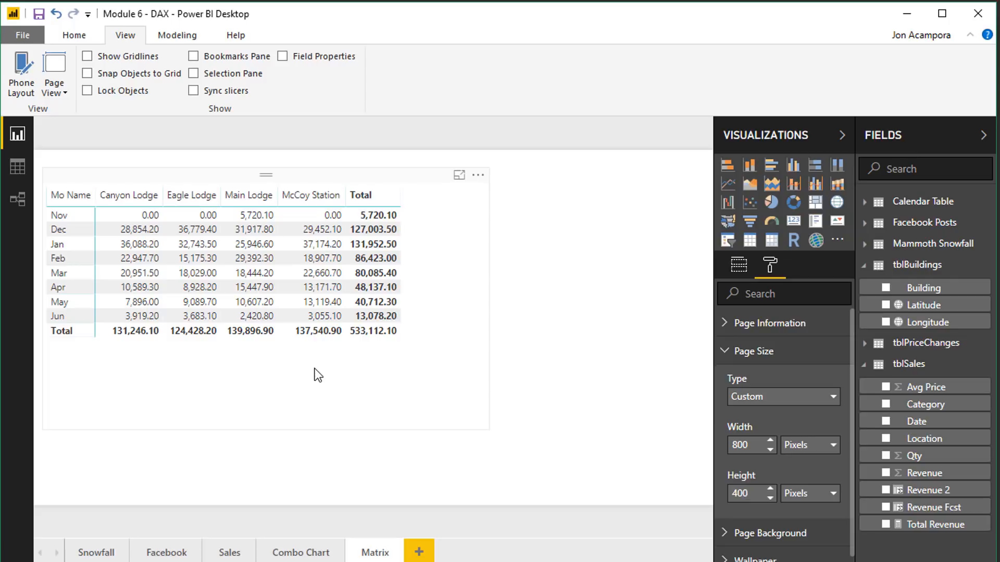
# Restore the custom page size to 1280 by 720 pixels
pyautogui.click(746, 445)
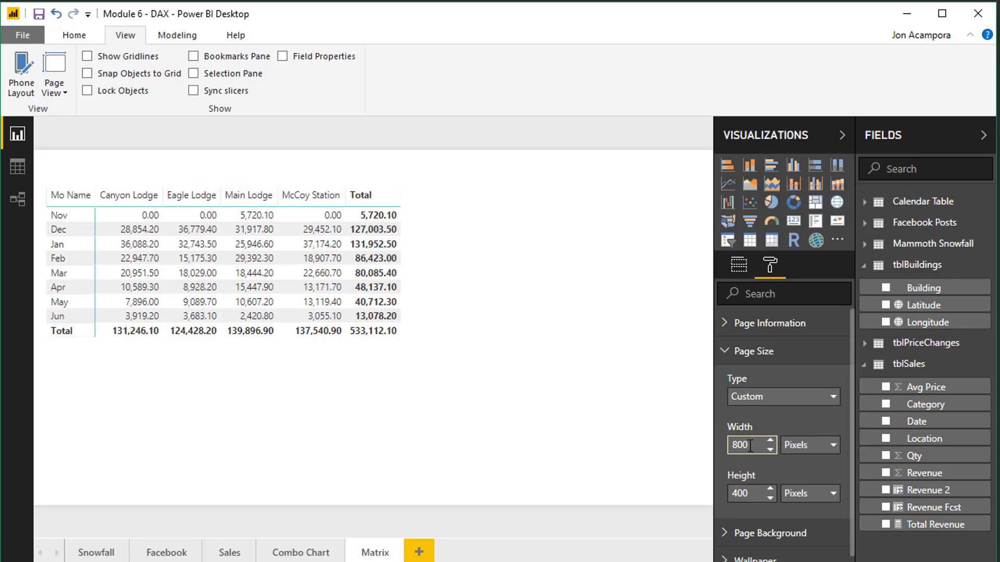
pyautogui.write('1280')
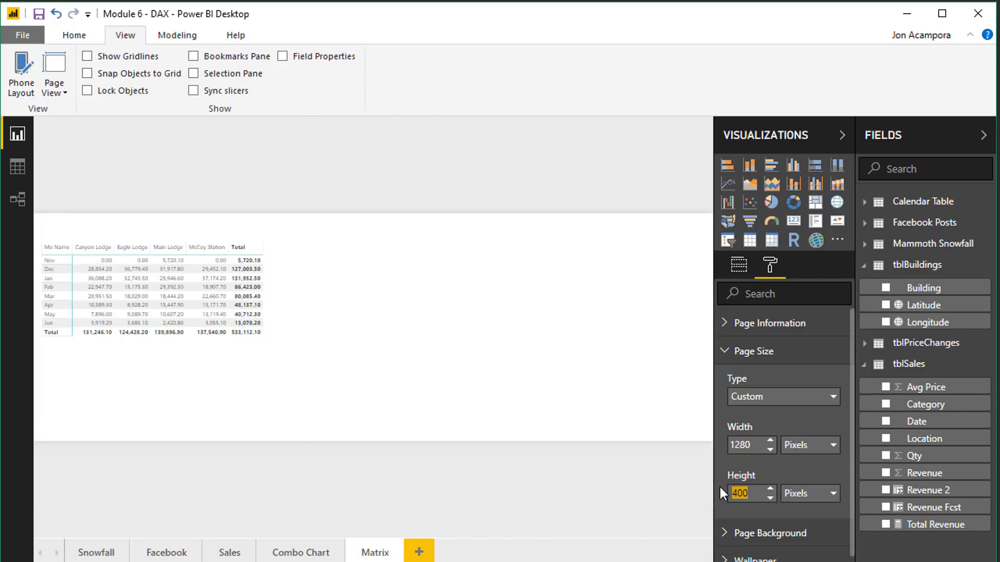
pyautogui.write('720')
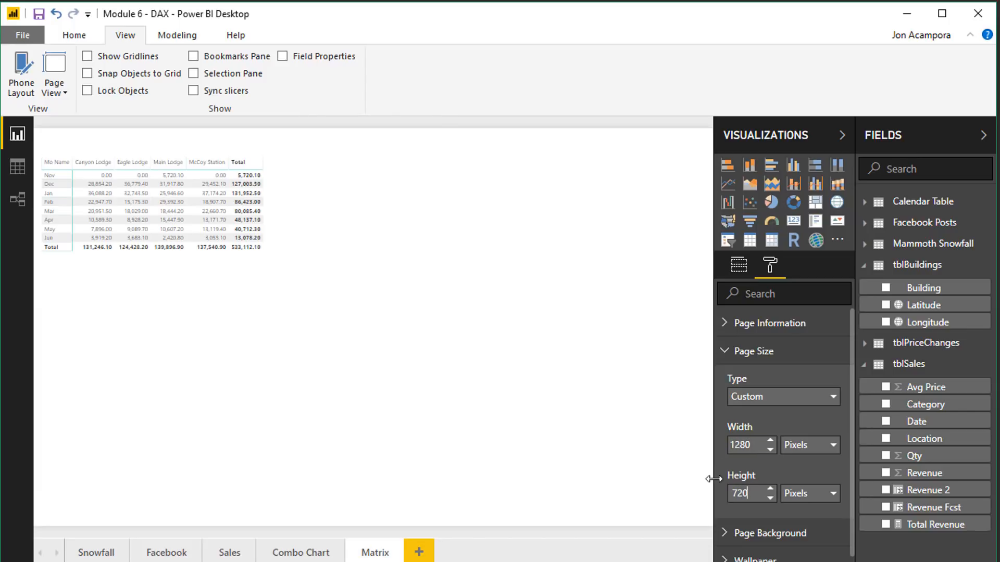
pyautogui.moveTo(709, 493)
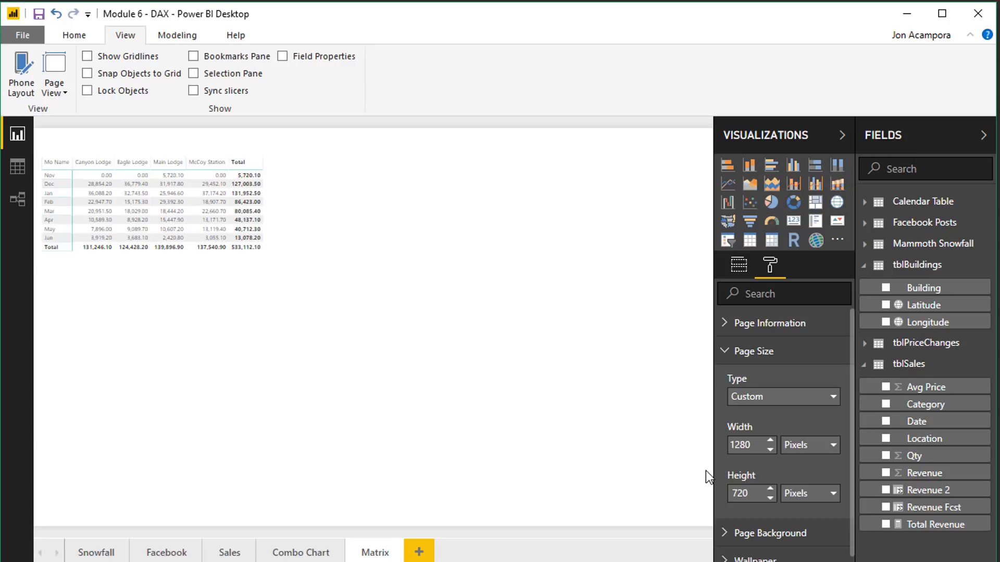
pyautogui.moveTo(299, 117)
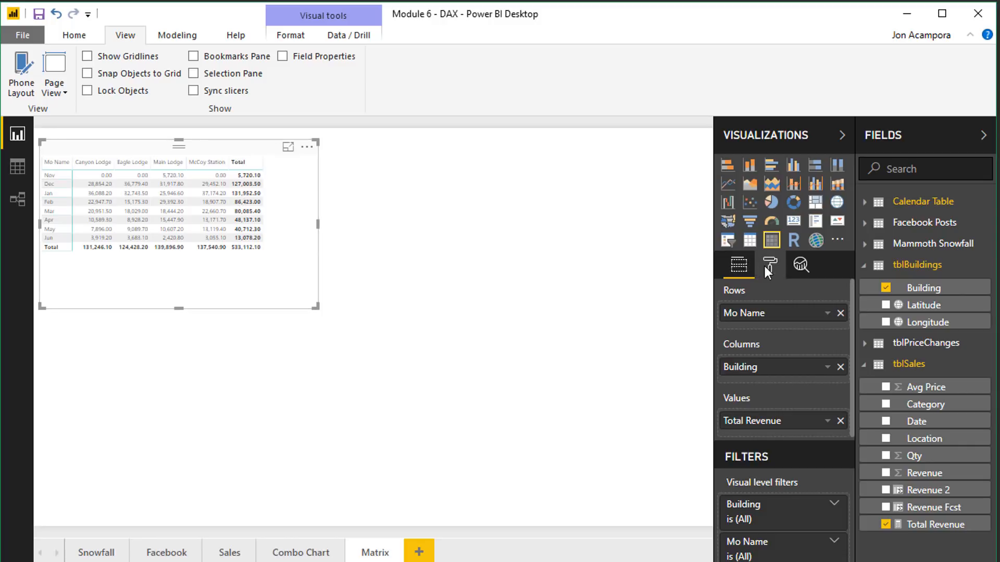
# Expand the matrix's Grid and Column headers sections, showing header text size 8
pyautogui.click(770, 265)
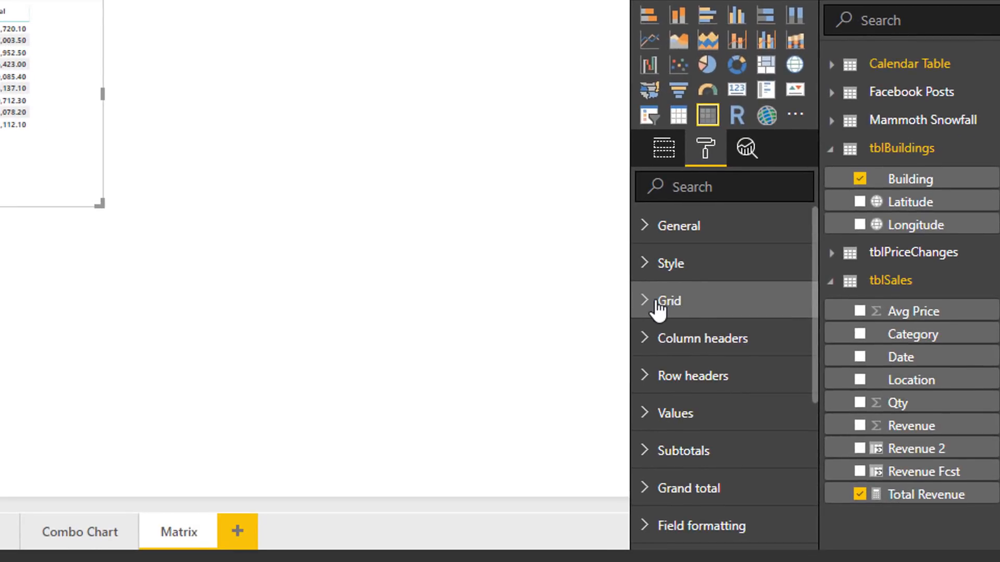
pyautogui.click(669, 301)
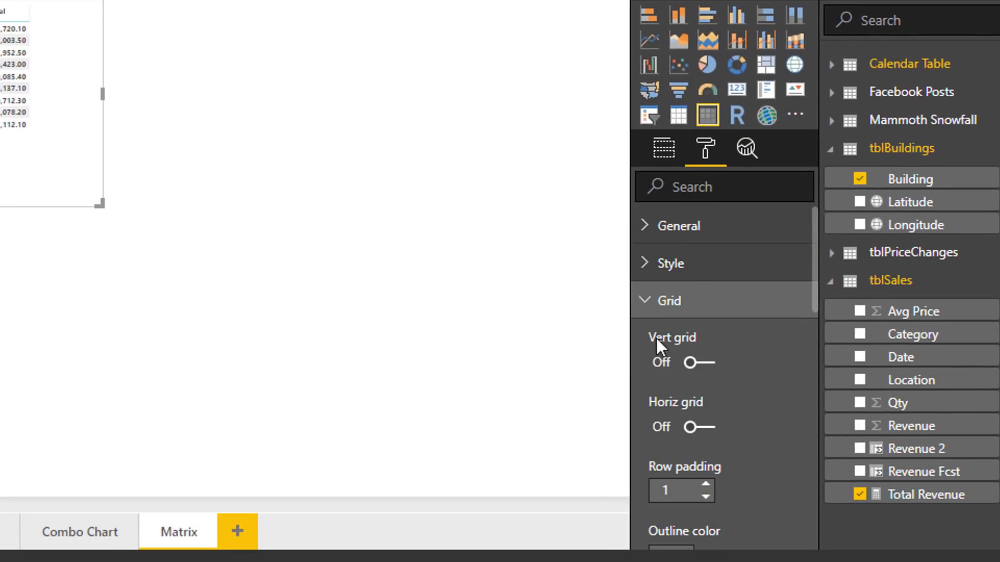
pyautogui.scroll(-3)
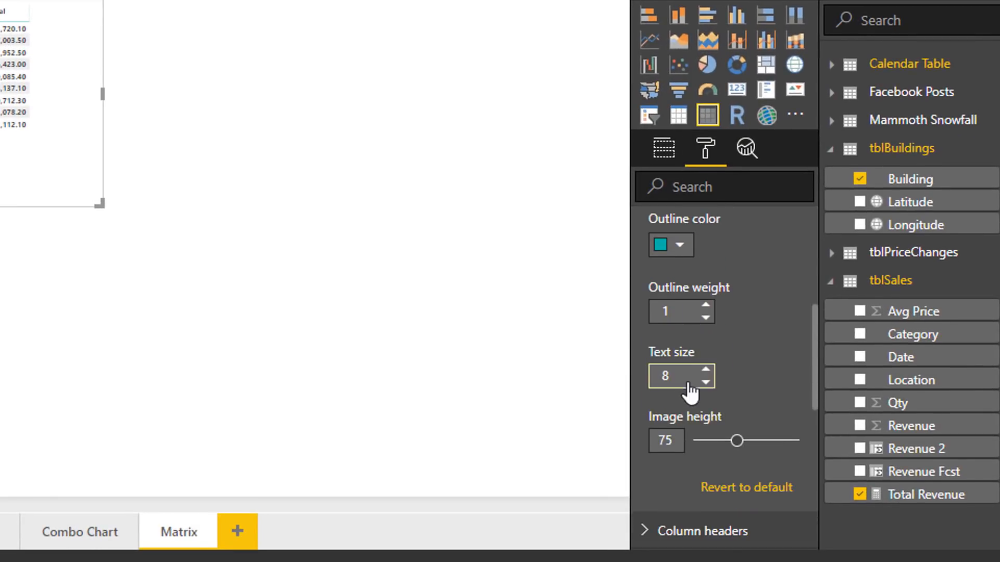
pyautogui.click(673, 376)
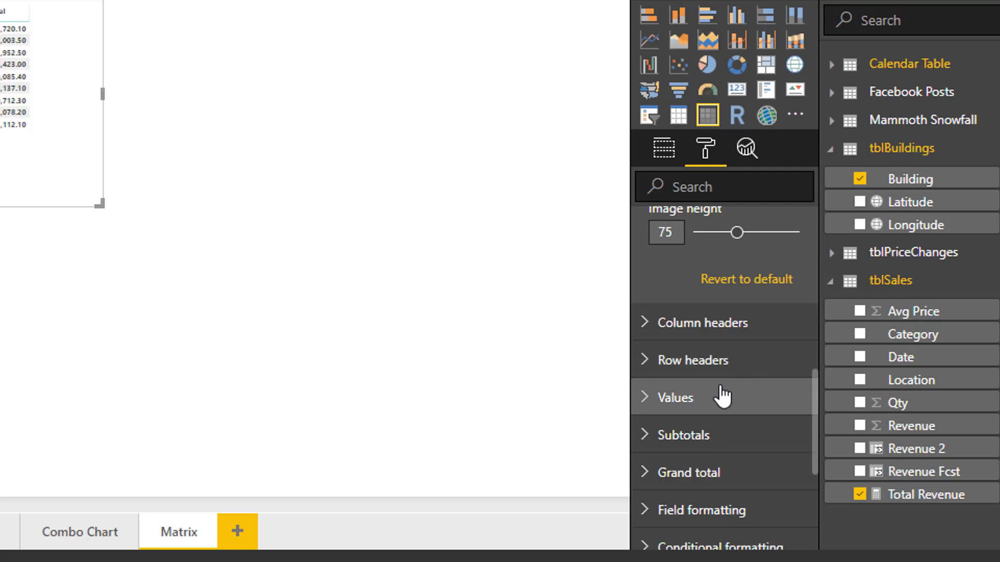
pyautogui.moveTo(662, 342)
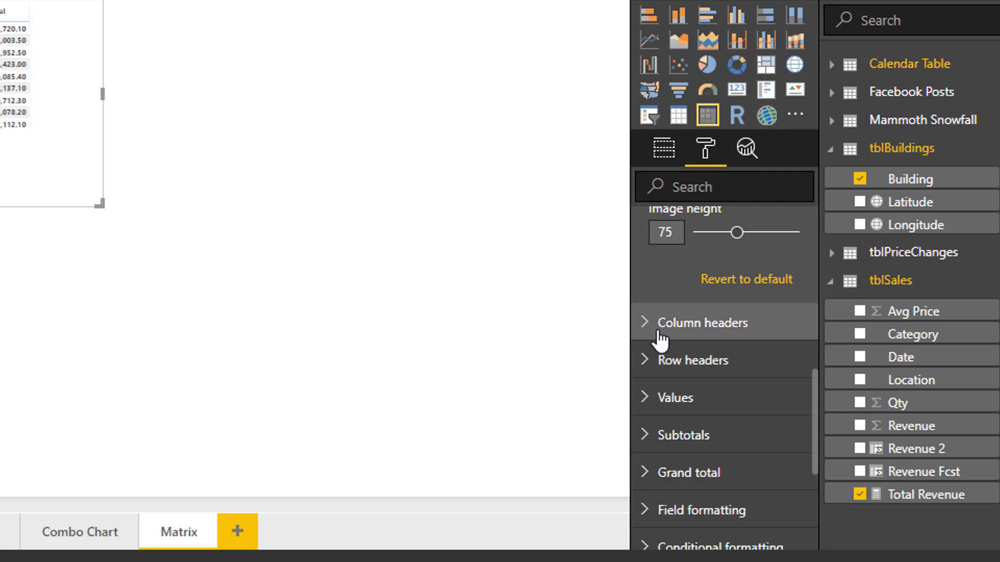
pyautogui.moveTo(649, 333)
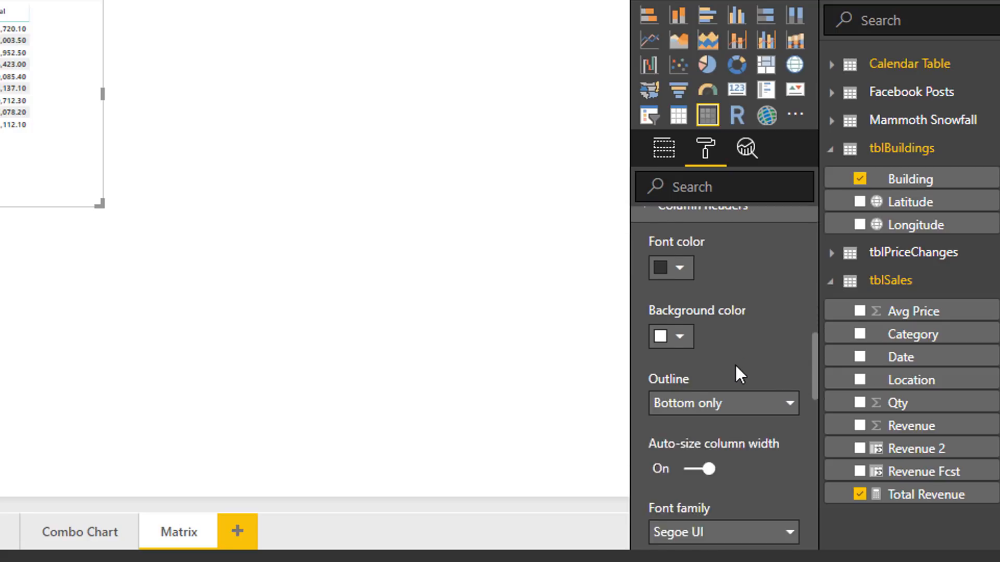
pyautogui.scroll(-3)
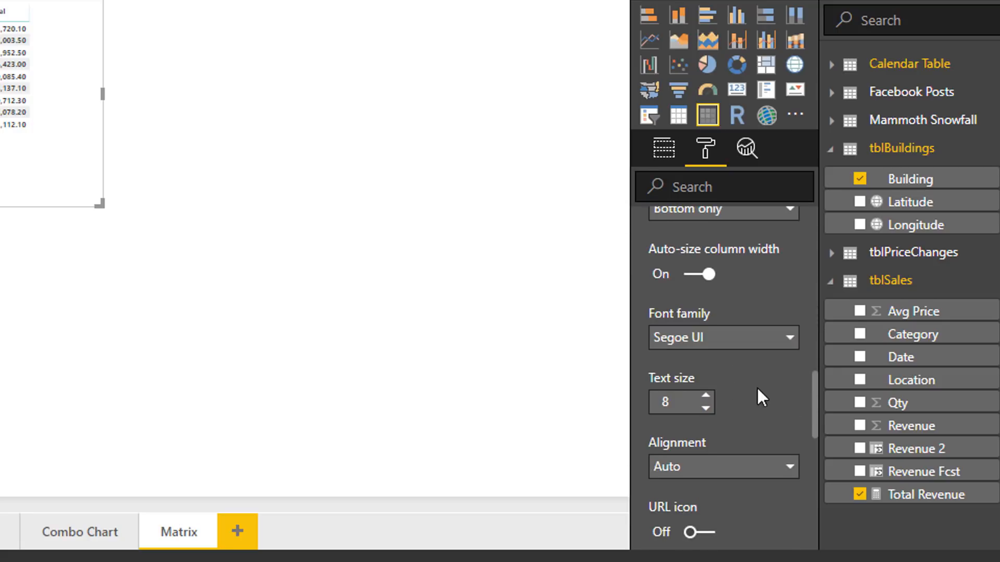
pyautogui.moveTo(608, 399)
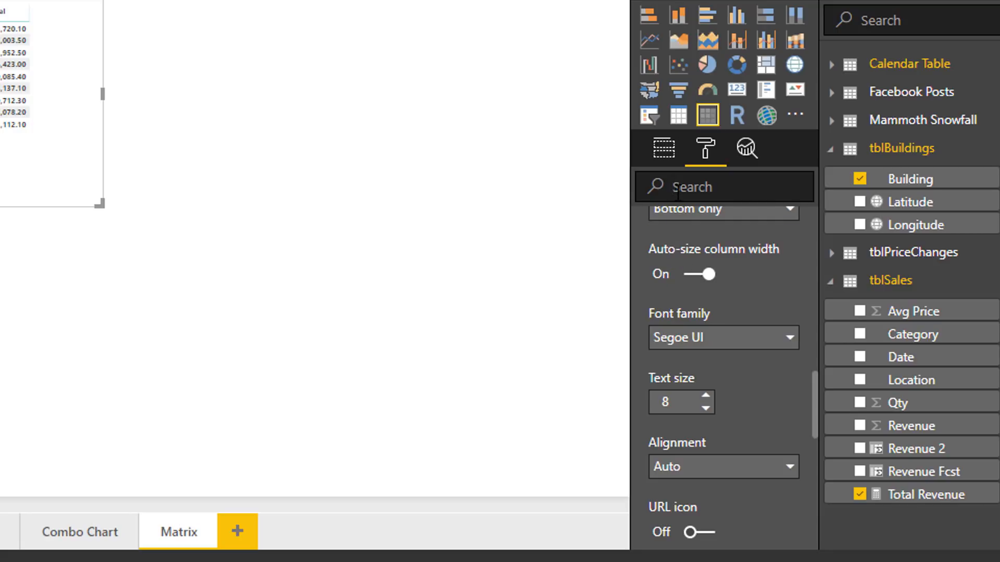
# Filter the Format pane by 'text size' and set every matrix Text size to 12
pyautogui.write('text')
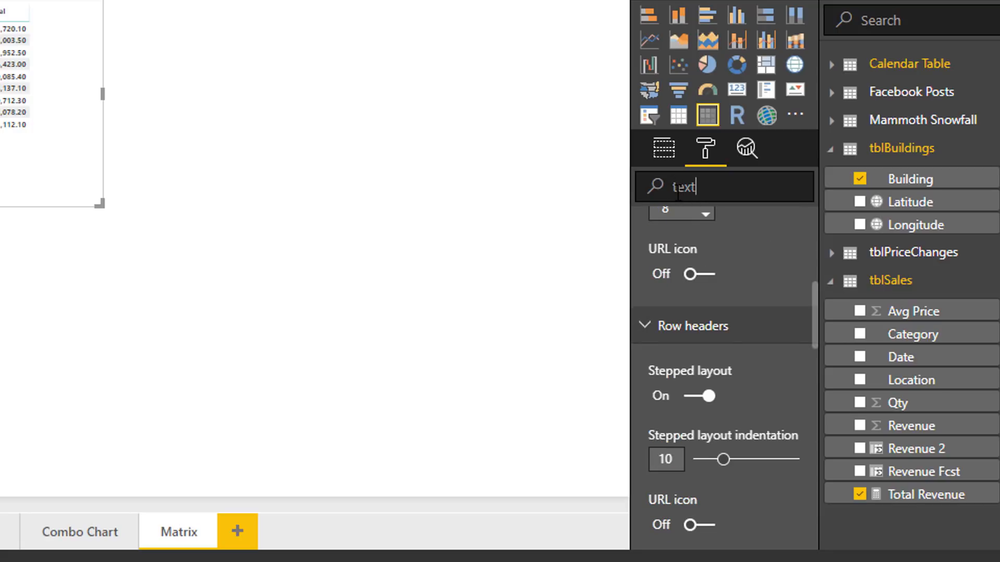
pyautogui.write('size')
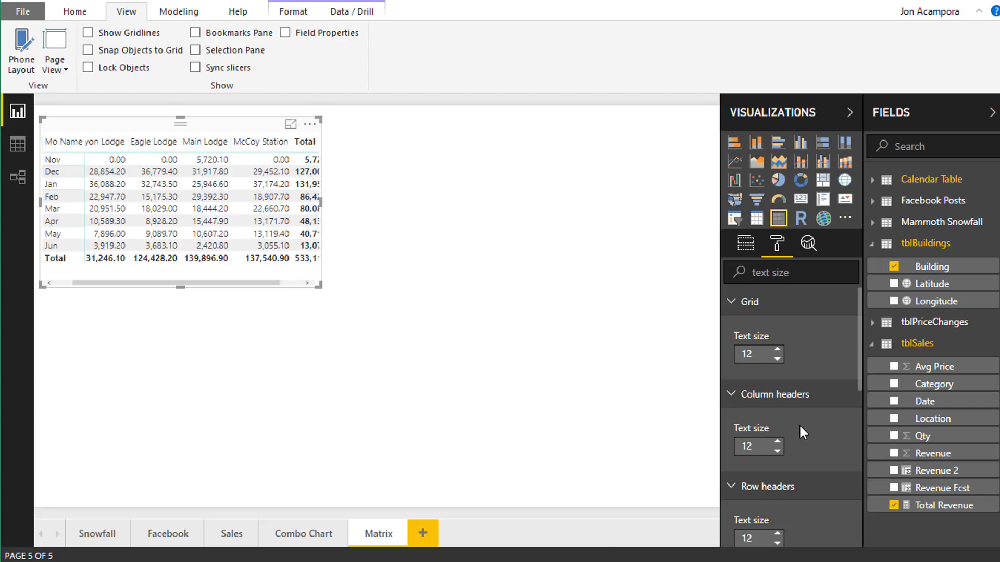
pyautogui.scroll(-3)
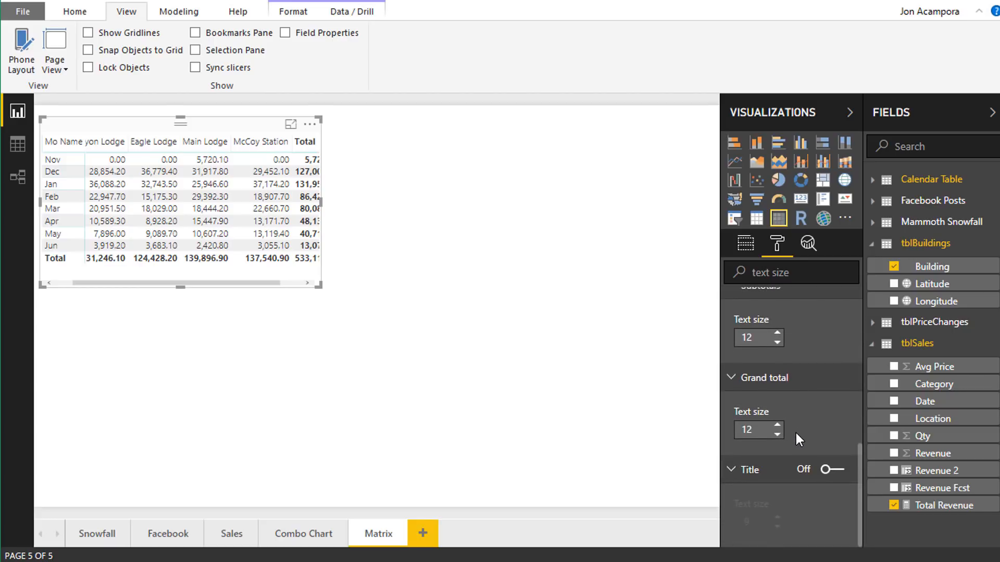
pyautogui.click(754, 338)
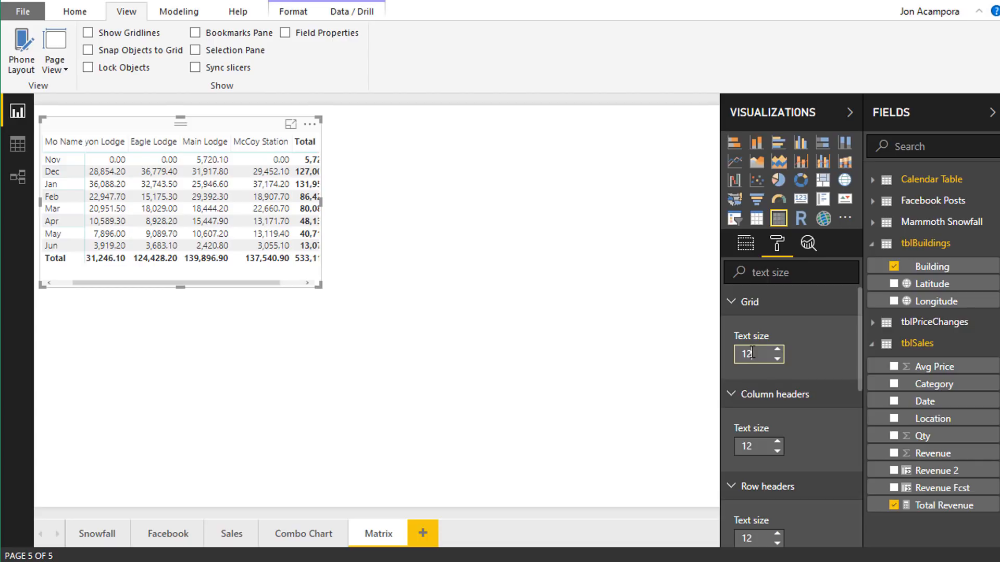
pyautogui.moveTo(235, 538)
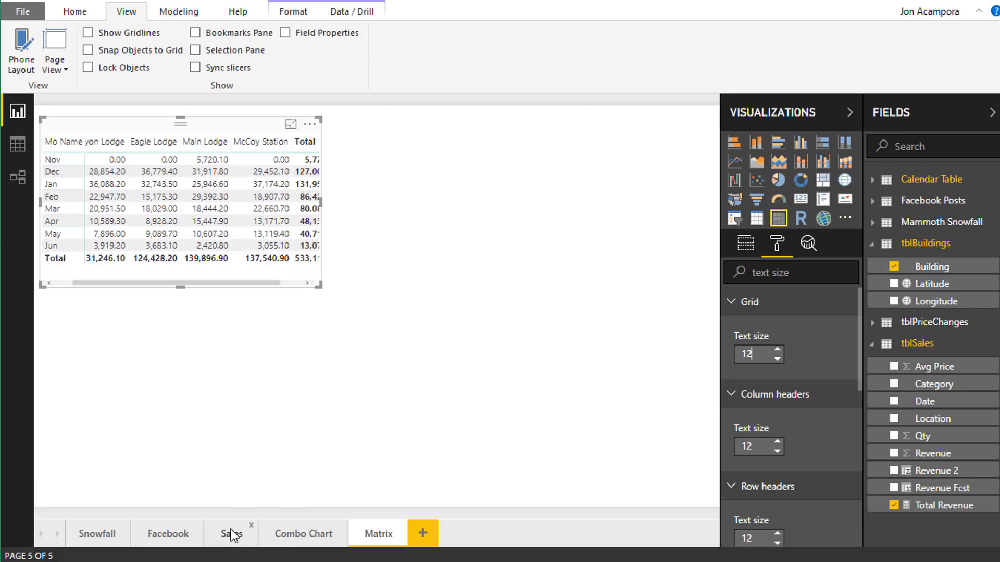
# On the Sales page, raise text sizes for the column chart (14, 12) and donut chart (12)
pyautogui.click(232, 548)
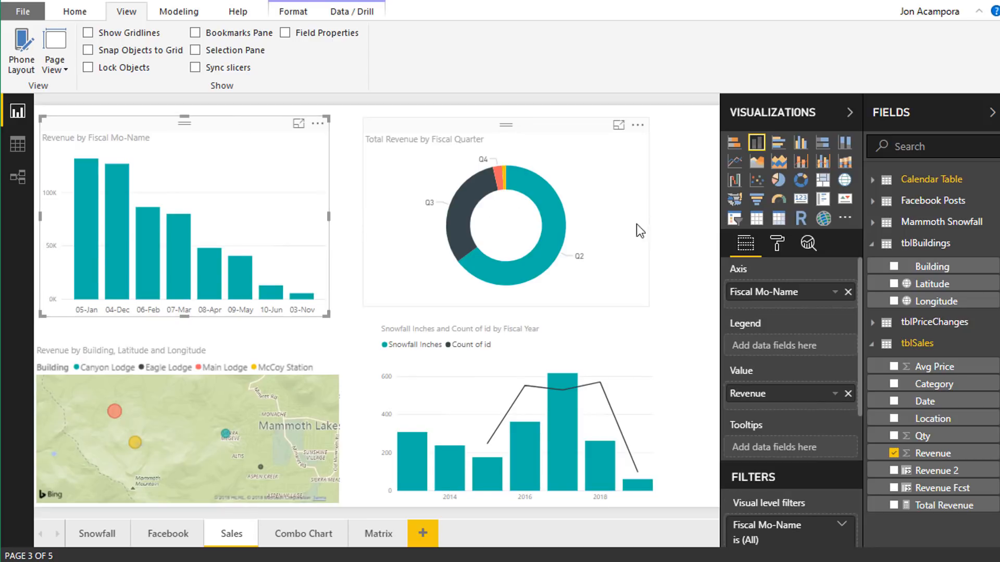
pyautogui.click(777, 243)
pyautogui.write('text size')
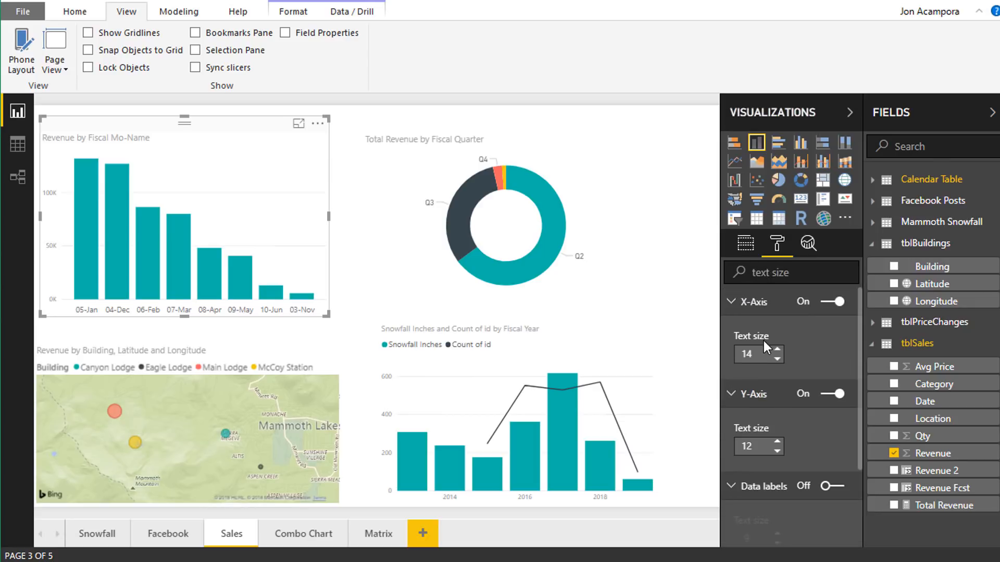
pyautogui.moveTo(757, 342)
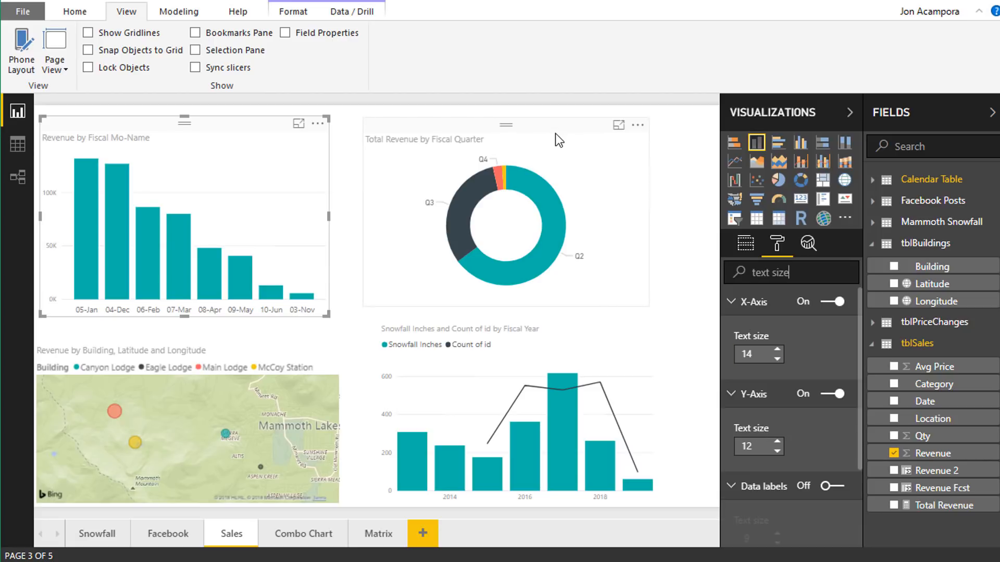
pyautogui.click(504, 217)
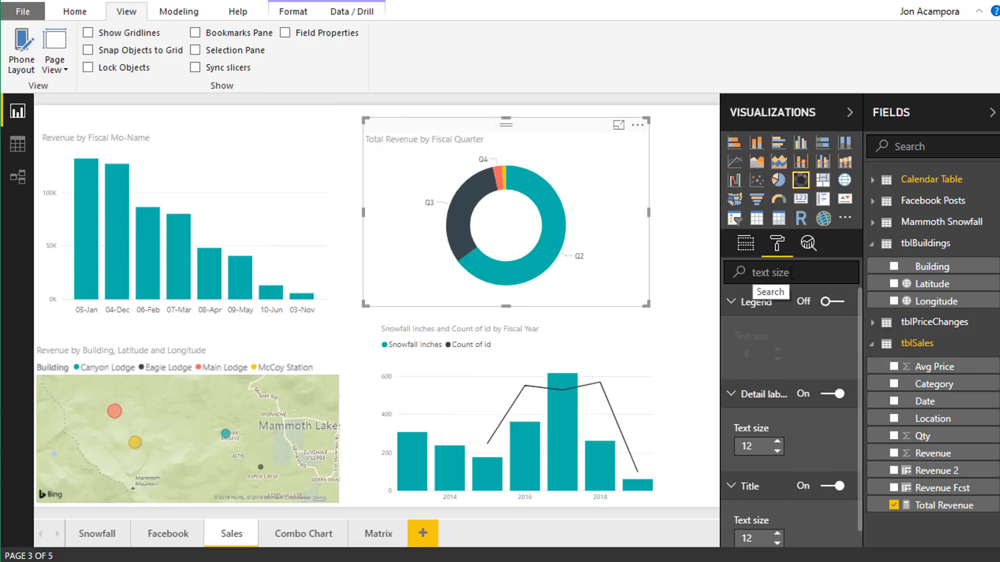
pyautogui.moveTo(763, 381)
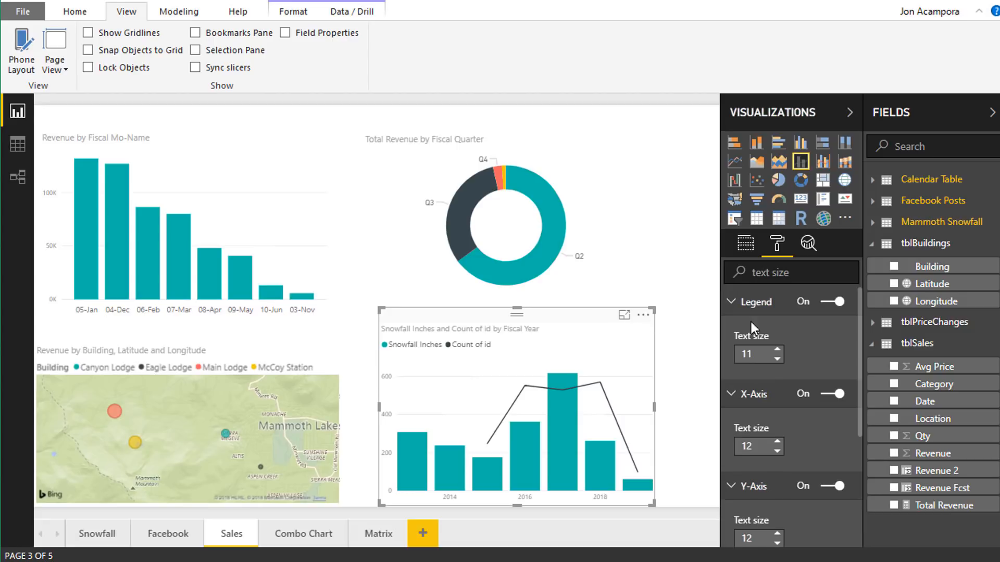
pyautogui.moveTo(791, 323)
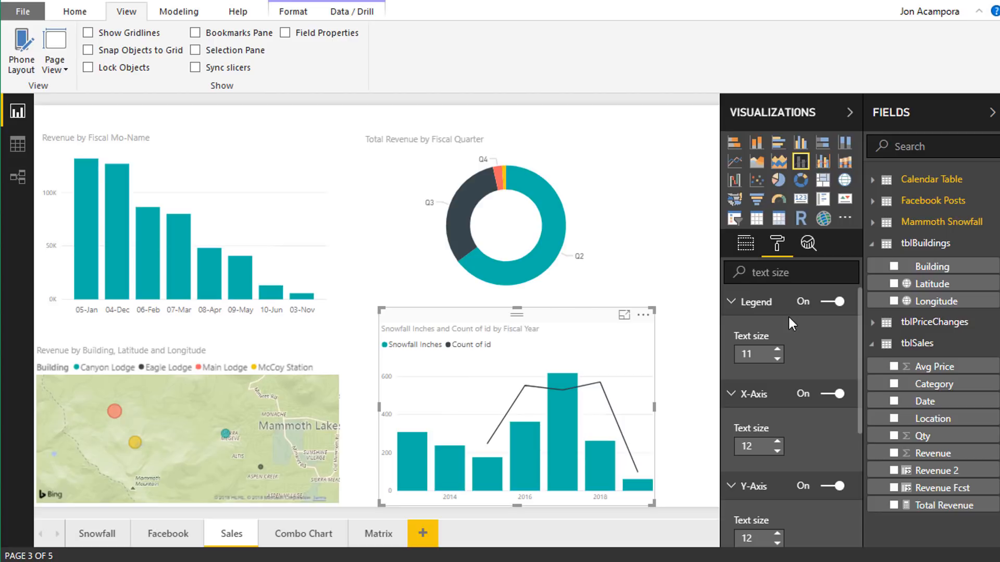
pyautogui.moveTo(766, 353)
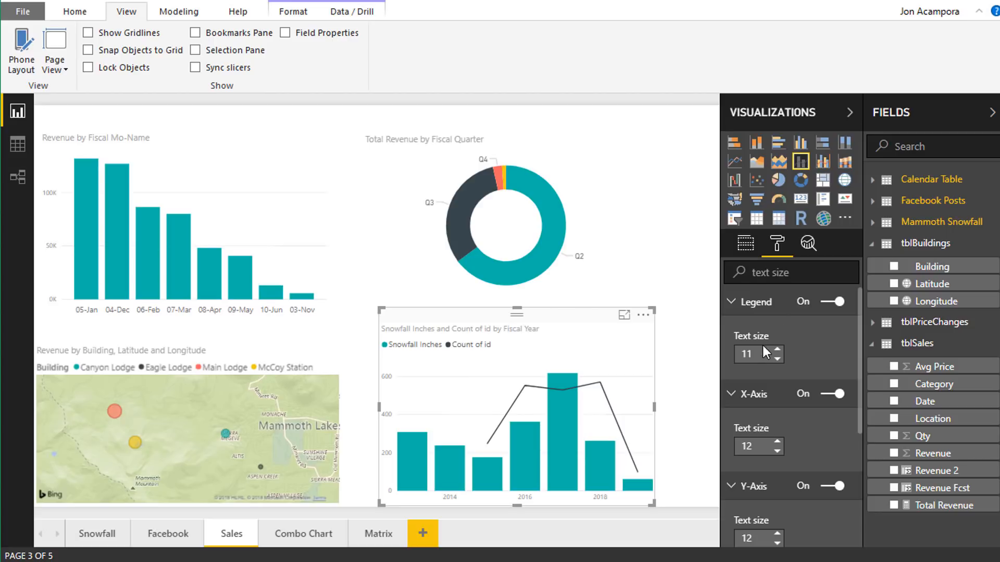
pyautogui.moveTo(123, 44)
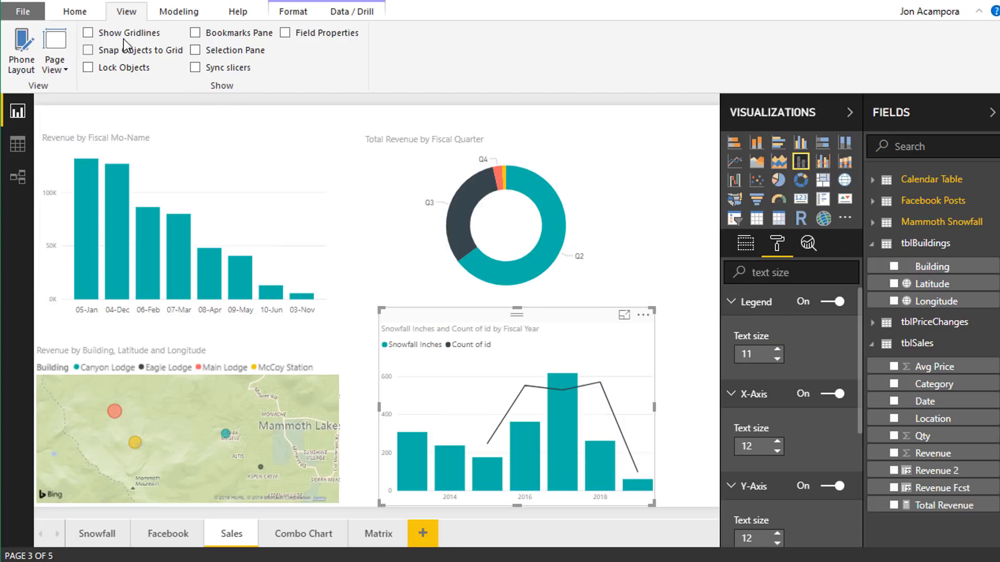
# Copy the Revenue by Fiscal Mo-Name column chart onto the Matrix page beside the matrix
pyautogui.click(73, 12)
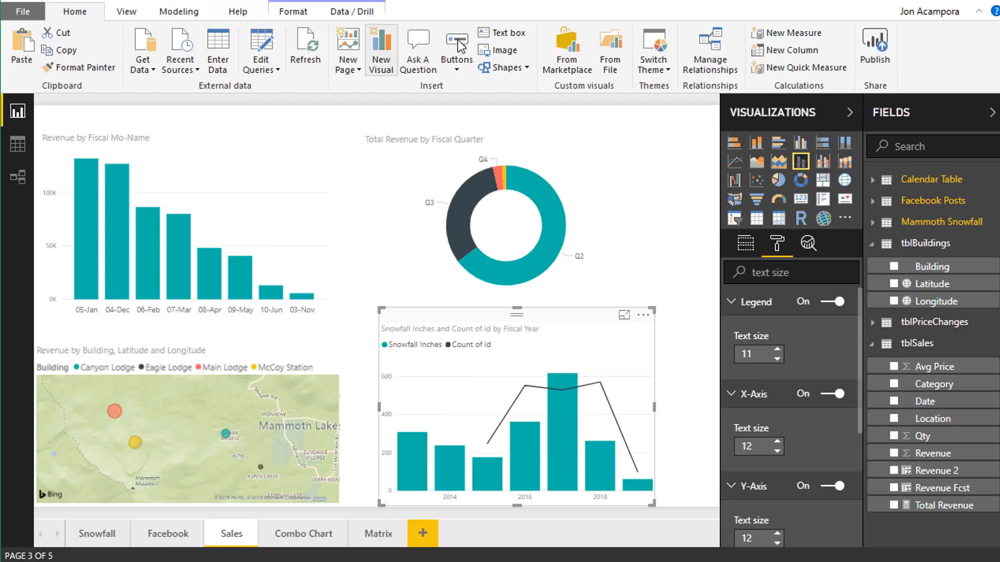
pyautogui.click(653, 49)
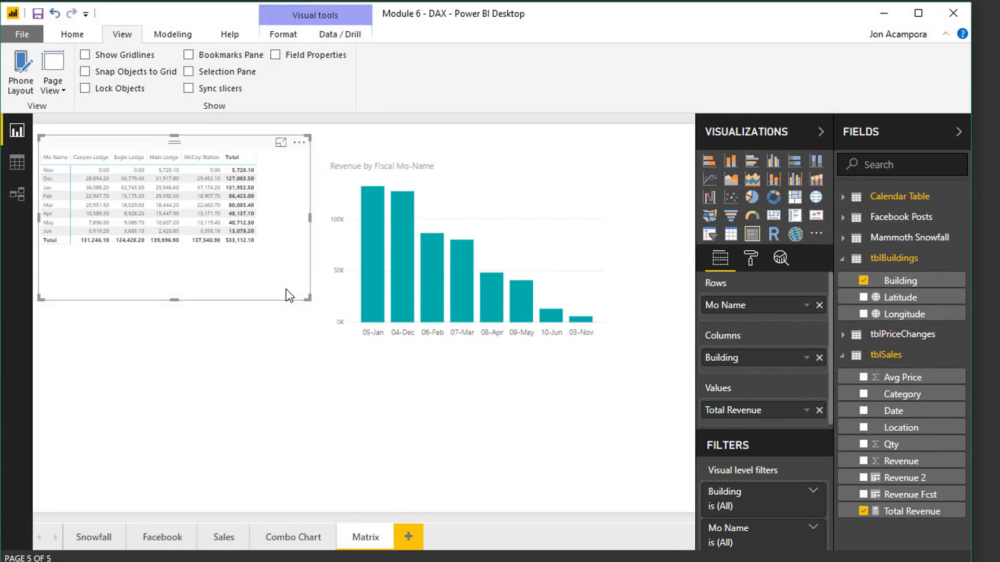
pyautogui.moveTo(287, 226)
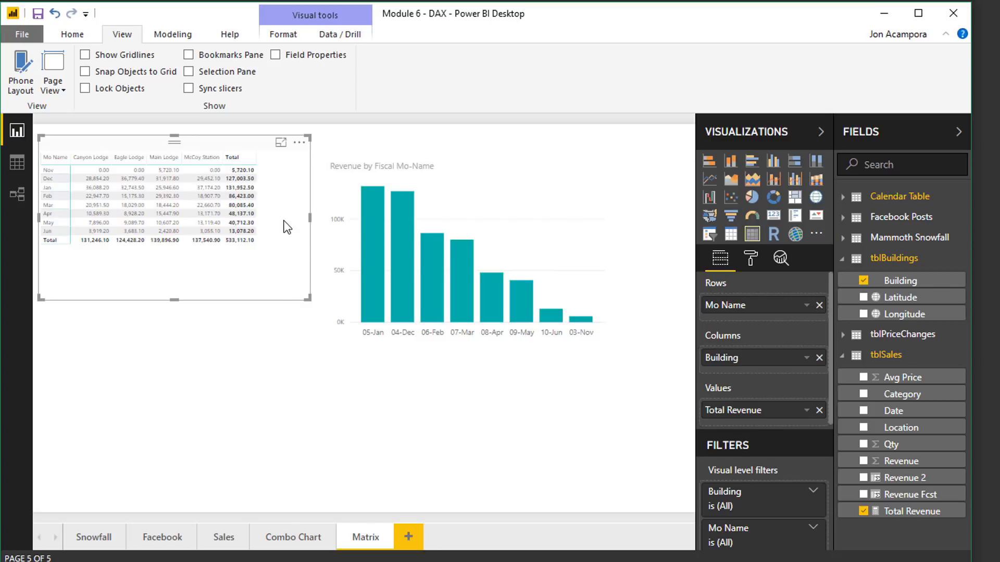
pyautogui.moveTo(282, 144)
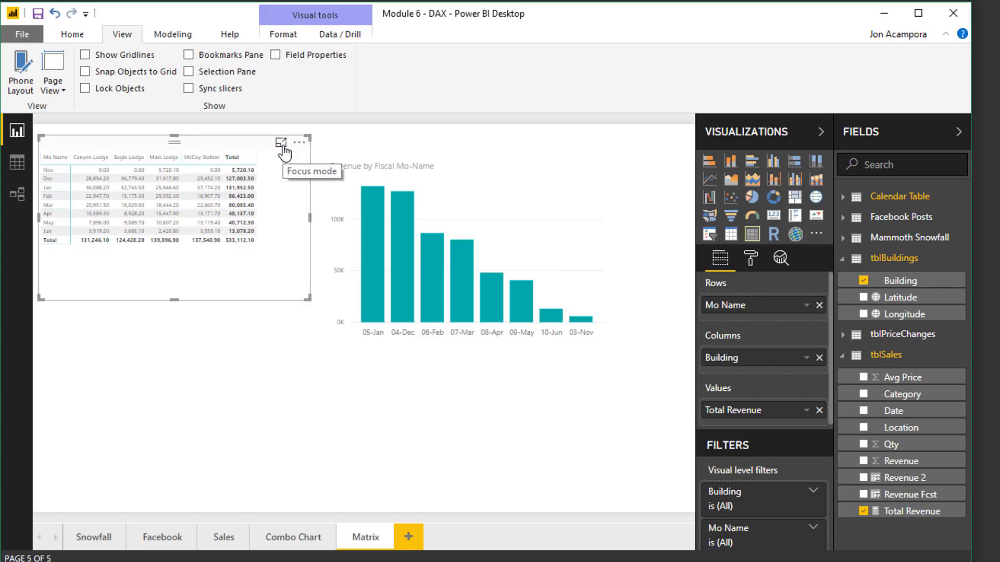
# Open the revenue matrix in Focus mode from its visual header
pyautogui.click(281, 144)
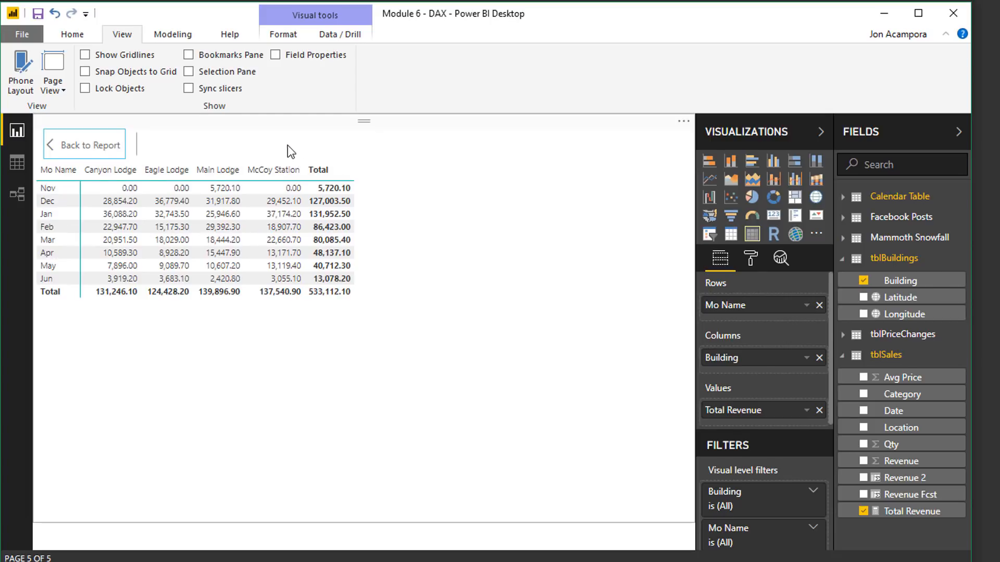